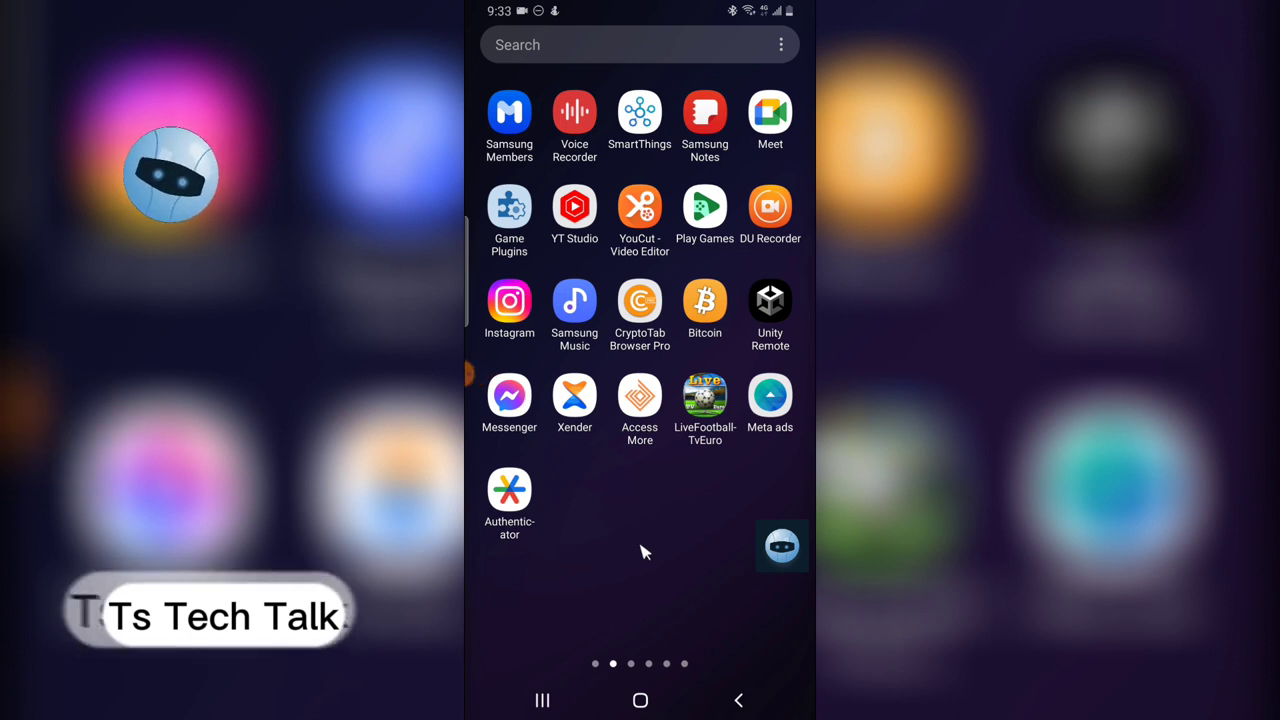
mouse_move(540, 404)
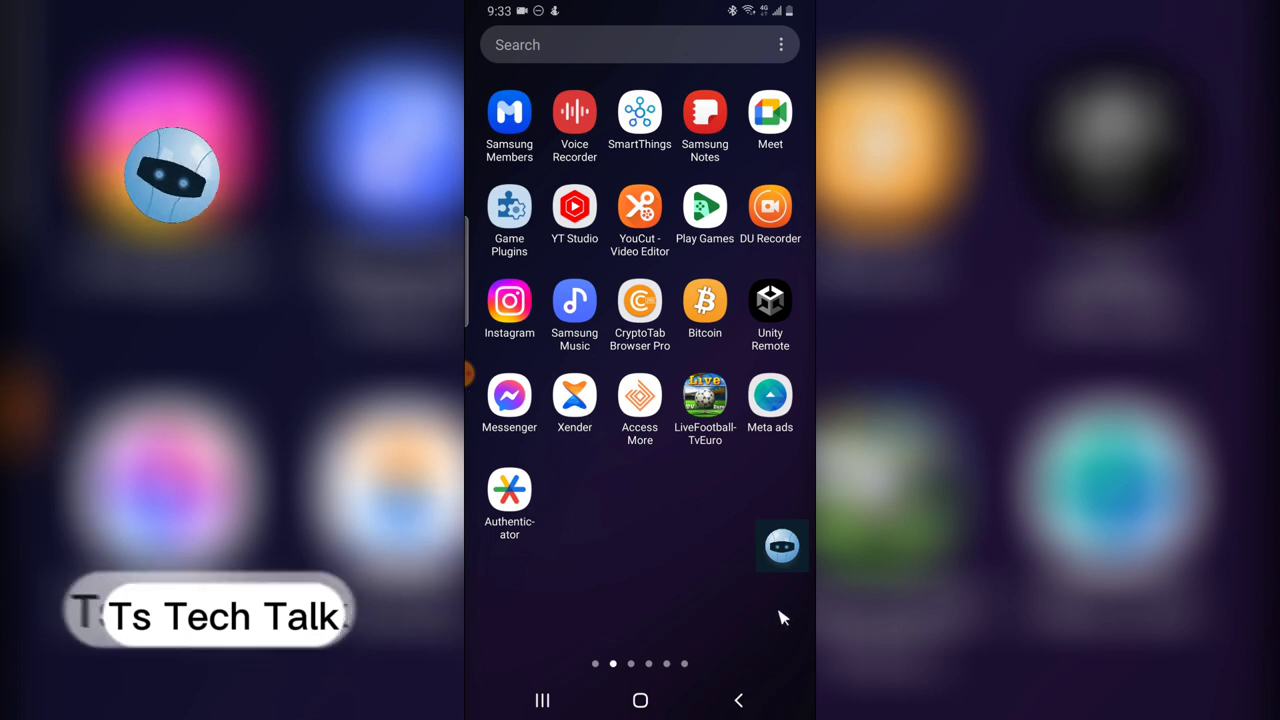
mouse_move(480, 324)
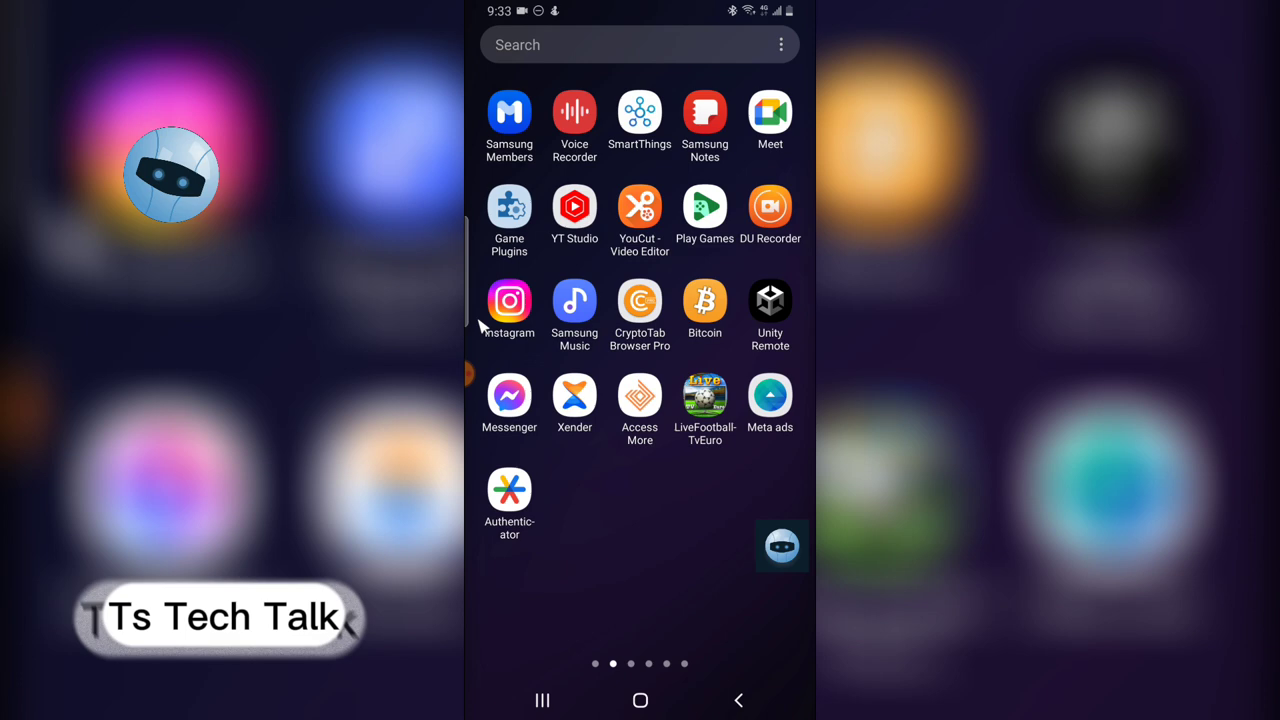
Launch Instagram, go to your profile and bring up the account options menu
left_click(508, 300)
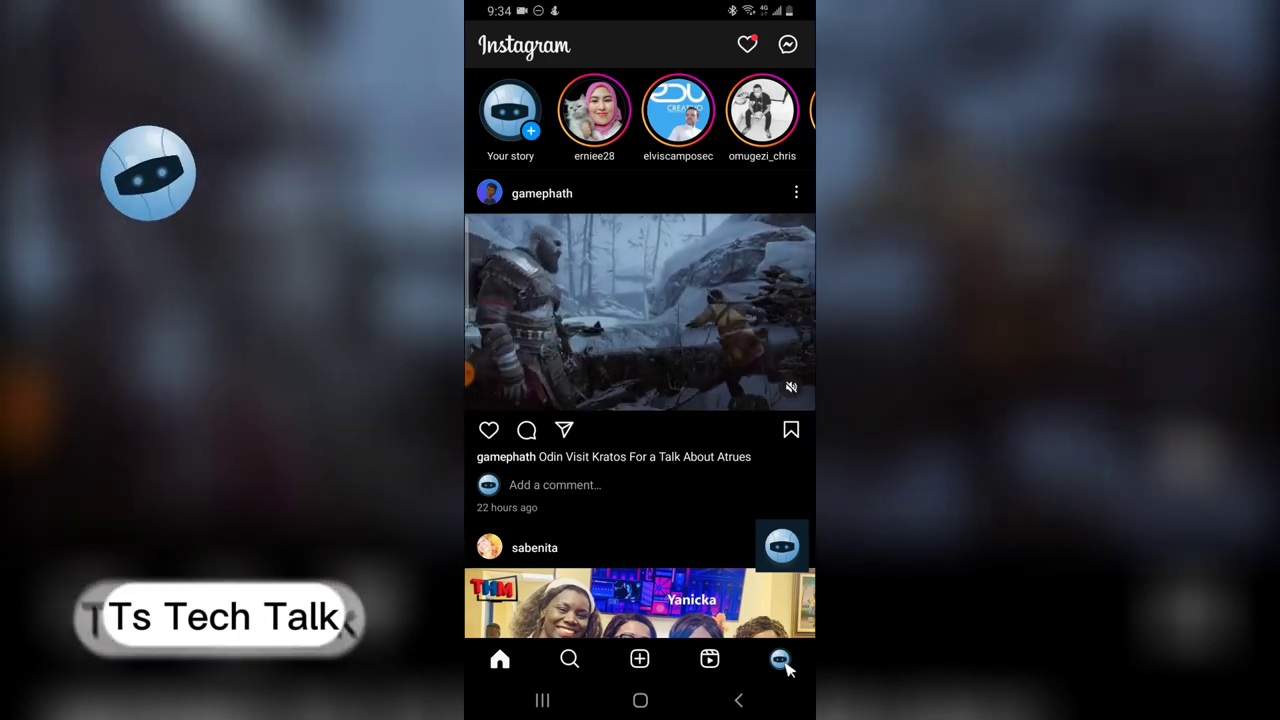
left_click(780, 660)
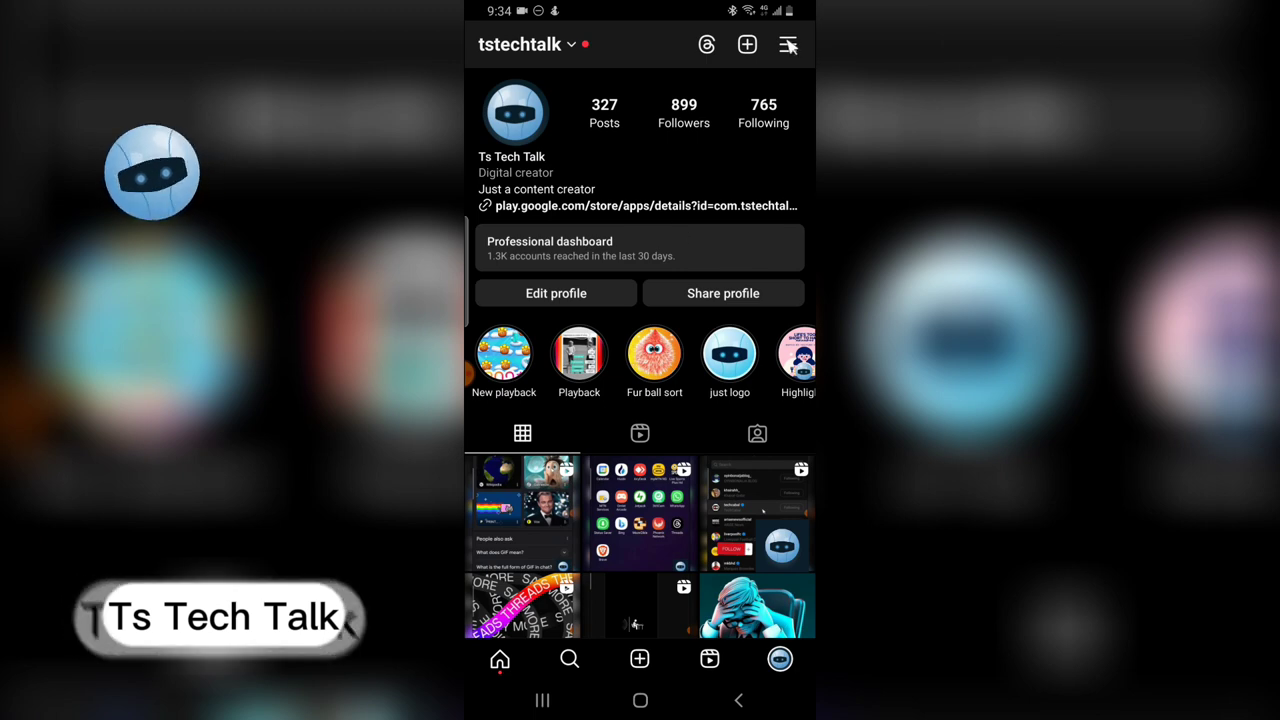
left_click(788, 44)
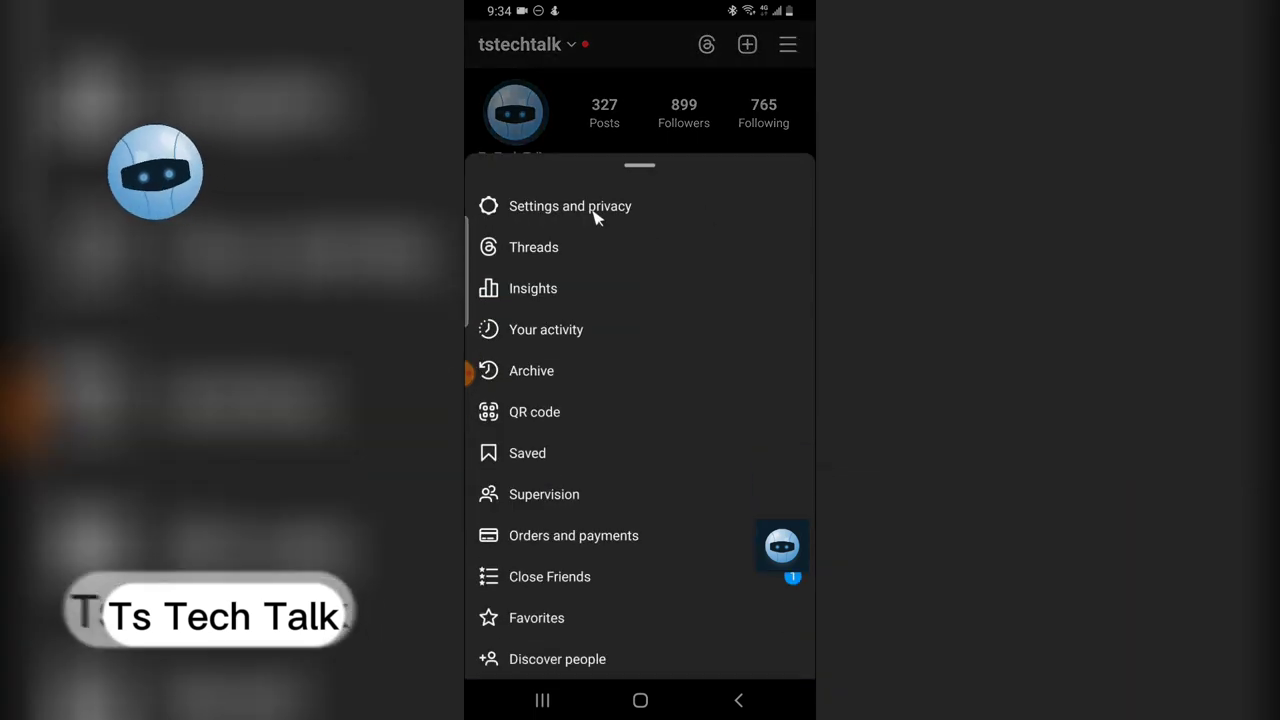
Reach Quiet mode via Settings and privacy > Notifications and switch it on
left_click(570, 206)
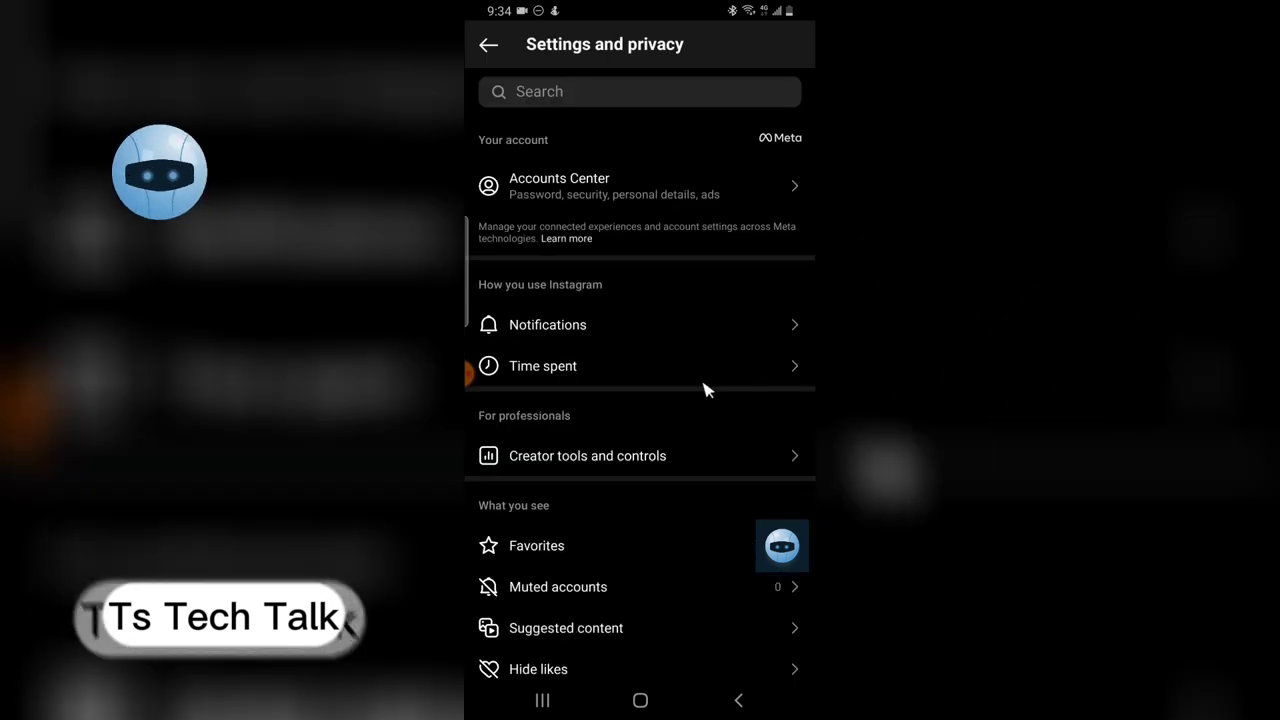
mouse_move(528, 328)
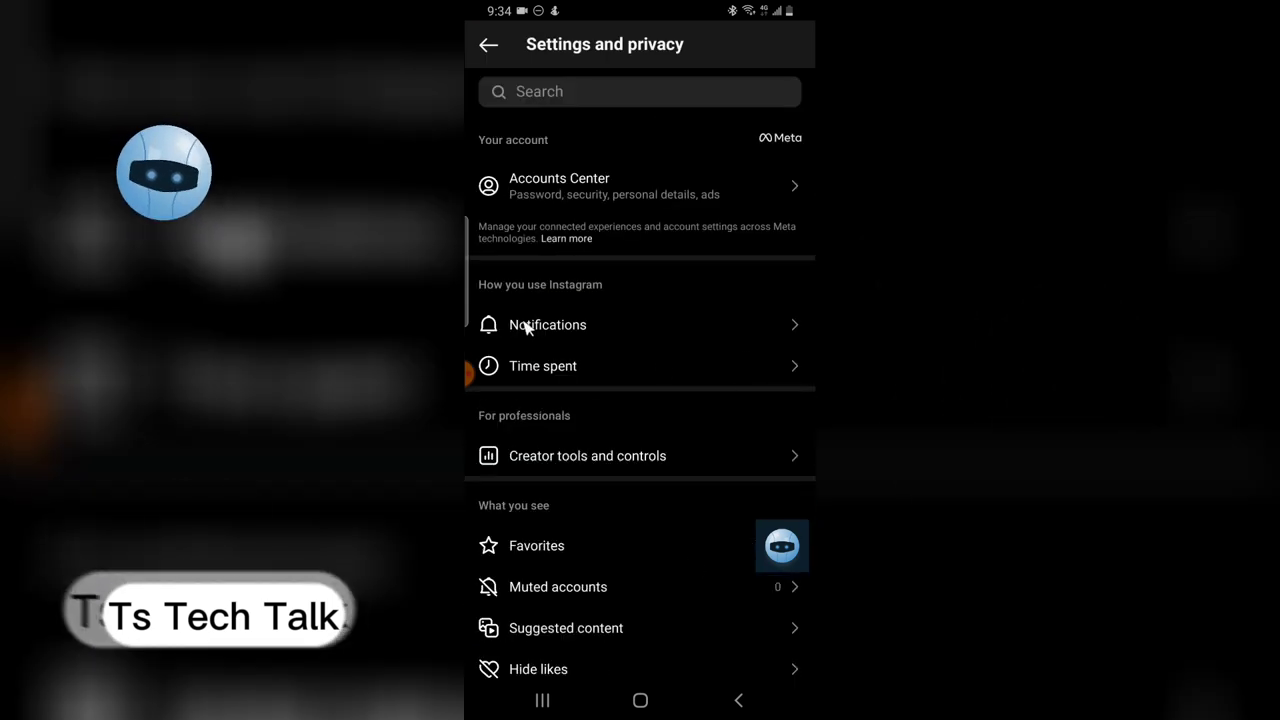
left_click(546, 324)
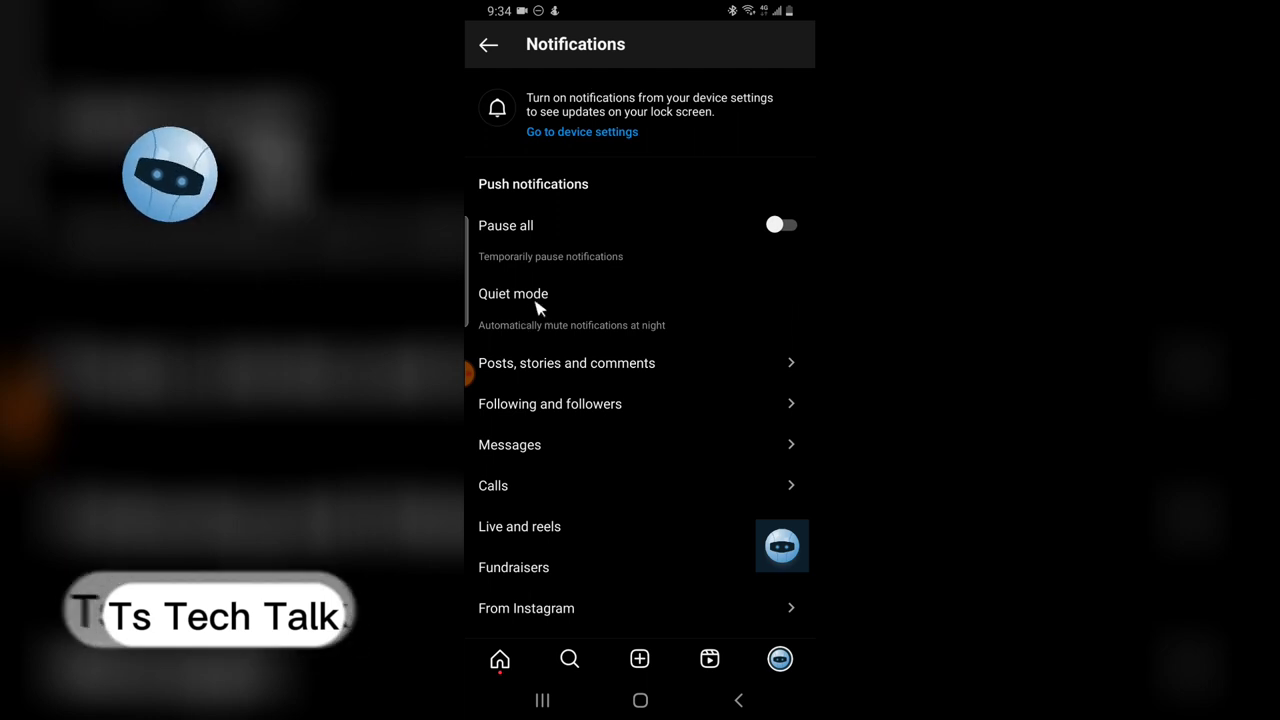
left_click(512, 292)
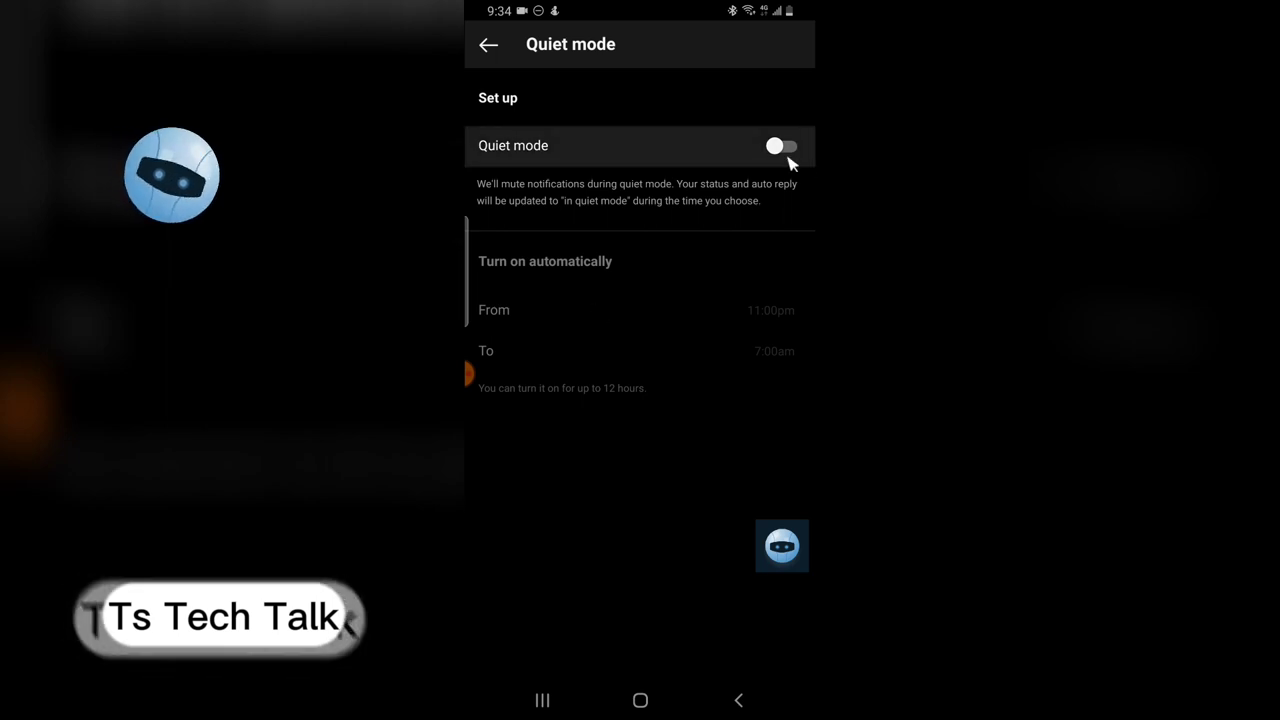
left_click(780, 146)
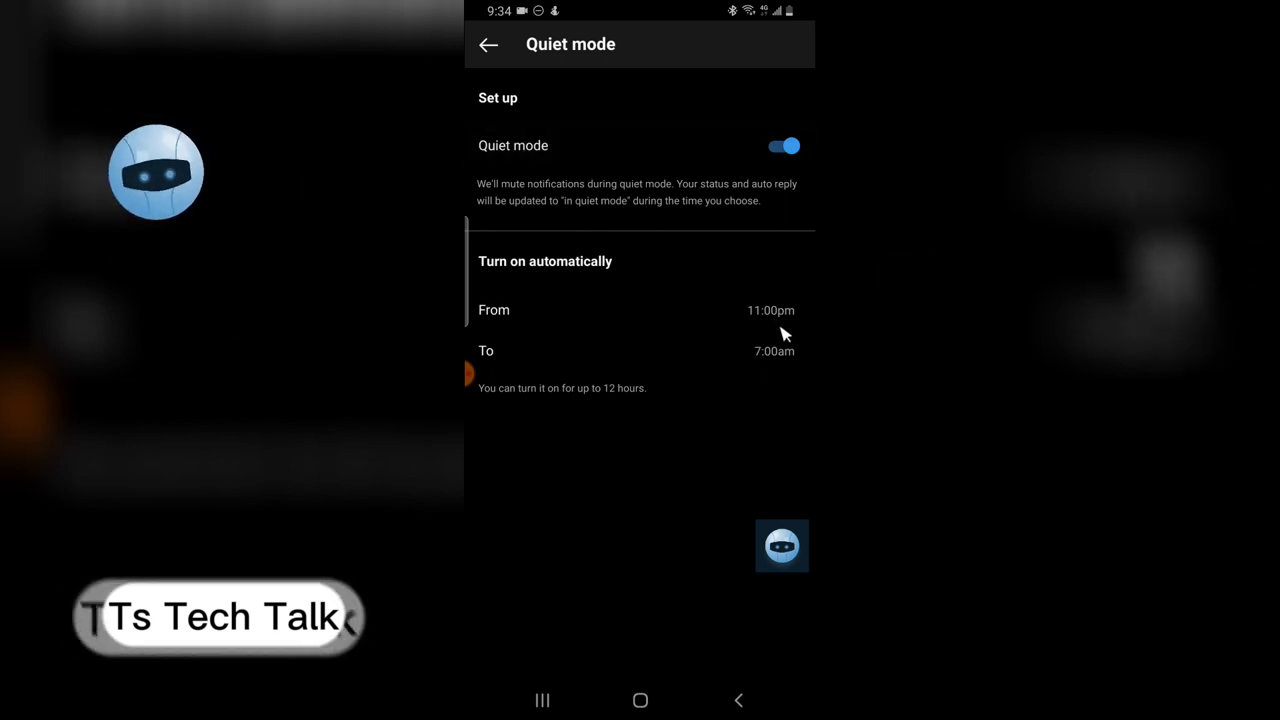
mouse_move(770, 320)
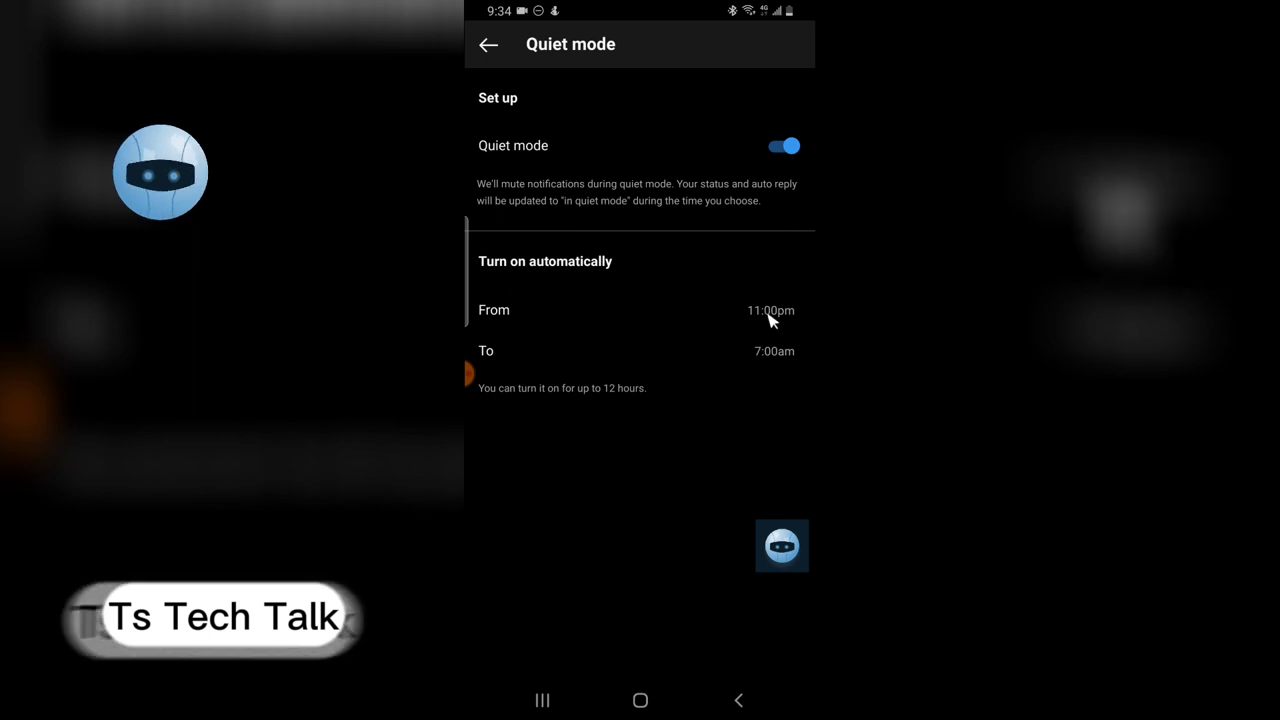
Schedule Quiet mode to start at 10:00pm and end at 6:00am
left_click(768, 310)
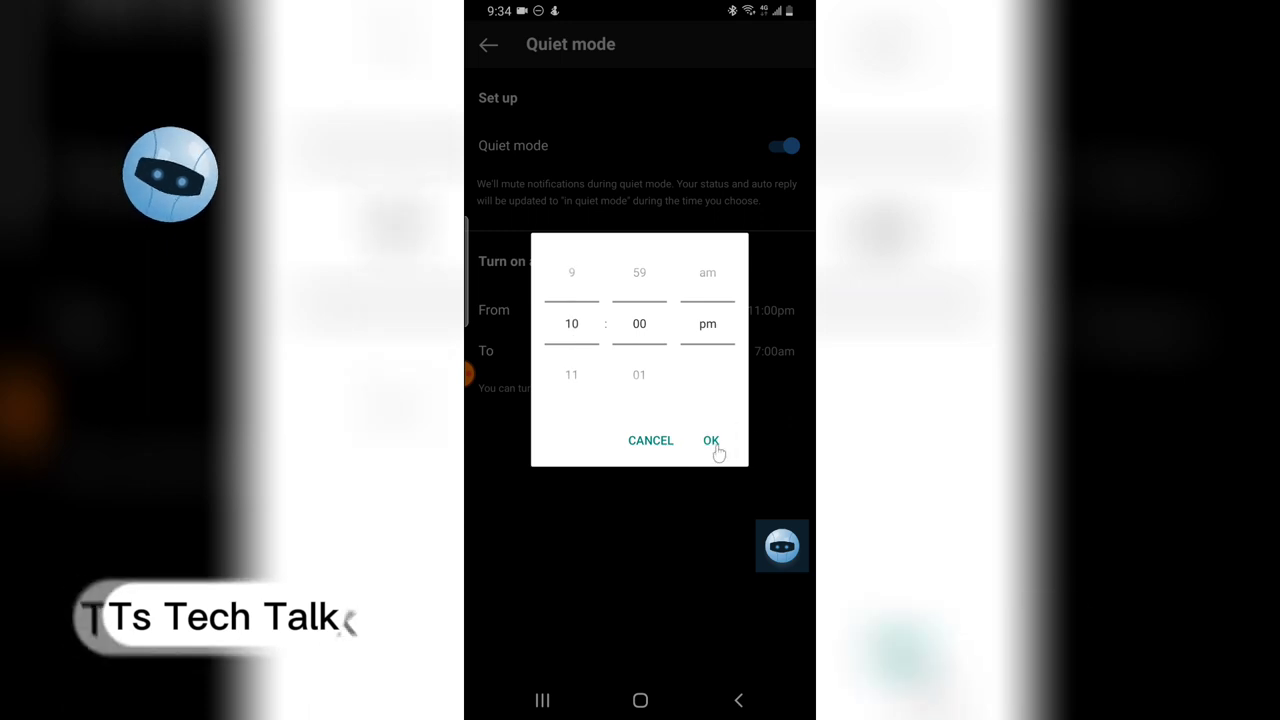
left_click(712, 440)
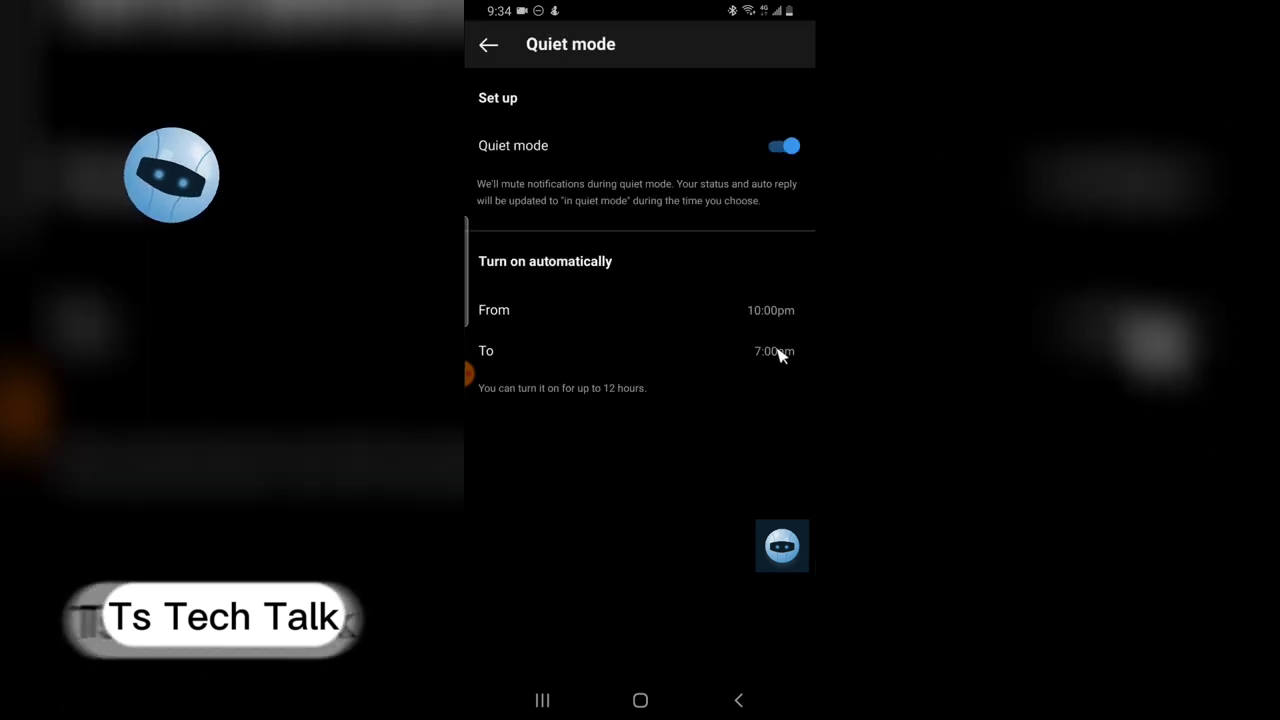
left_click(772, 352)
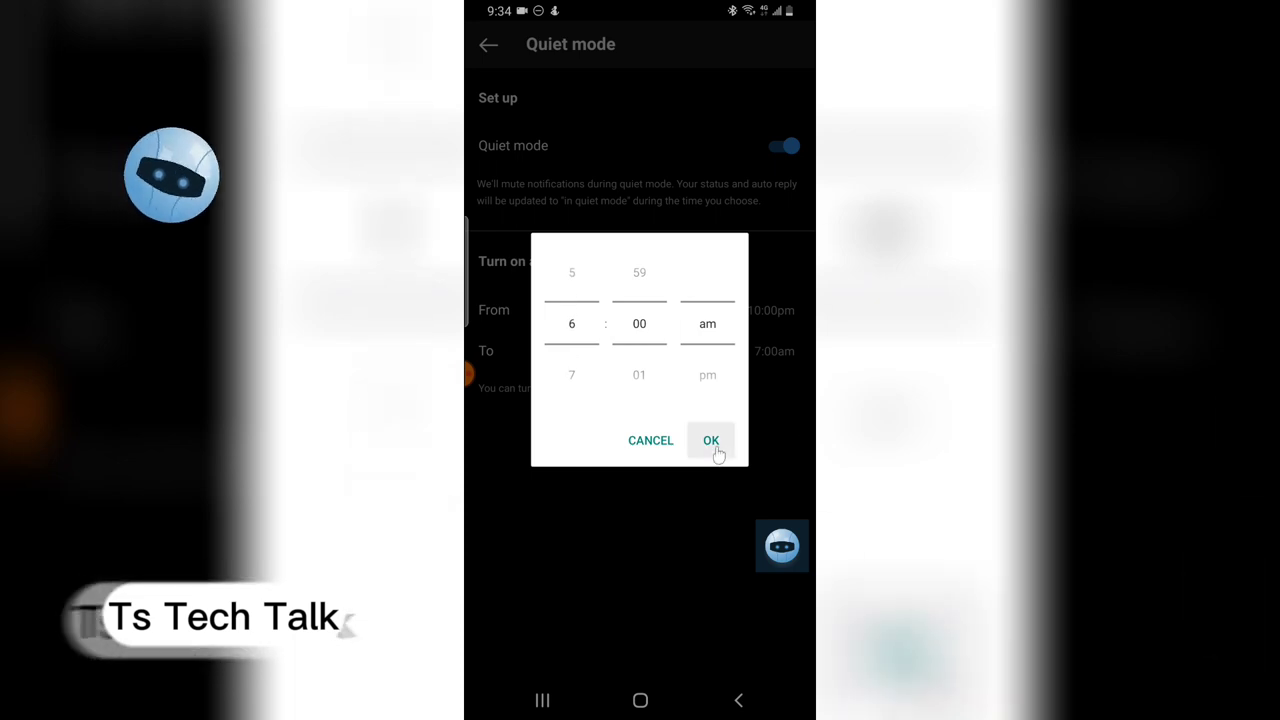
left_click(710, 440)
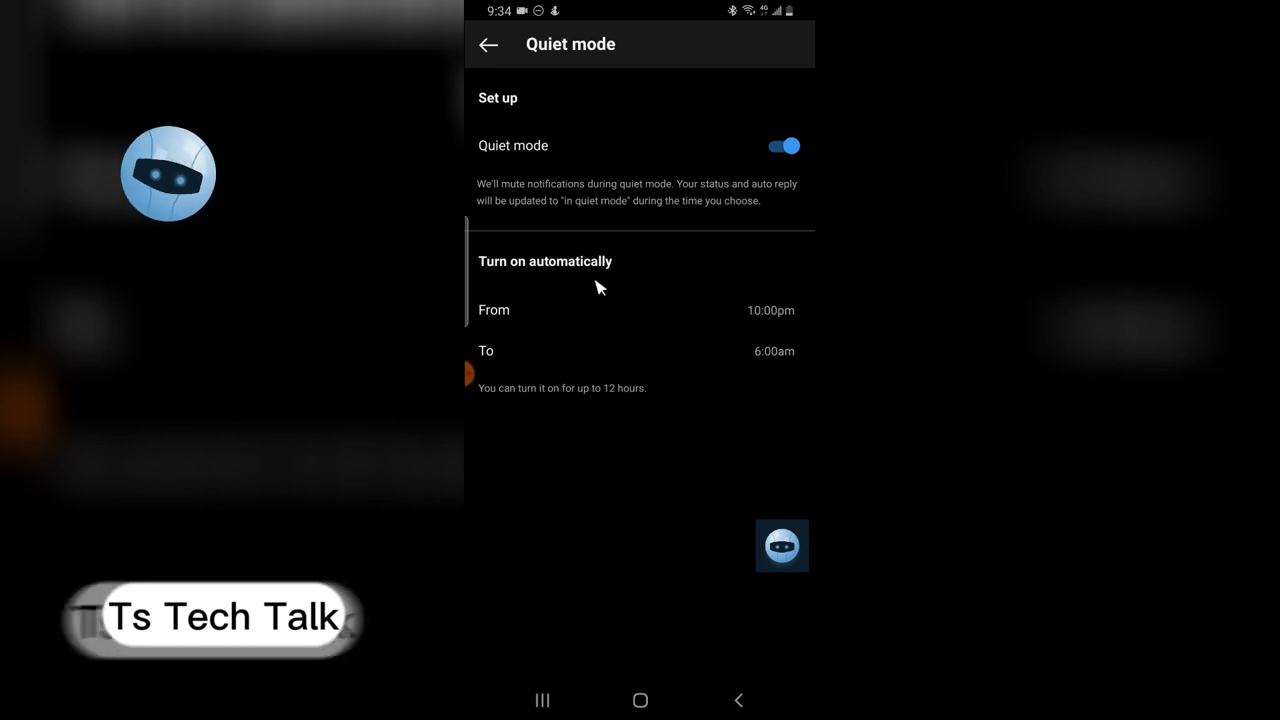
mouse_move(612, 282)
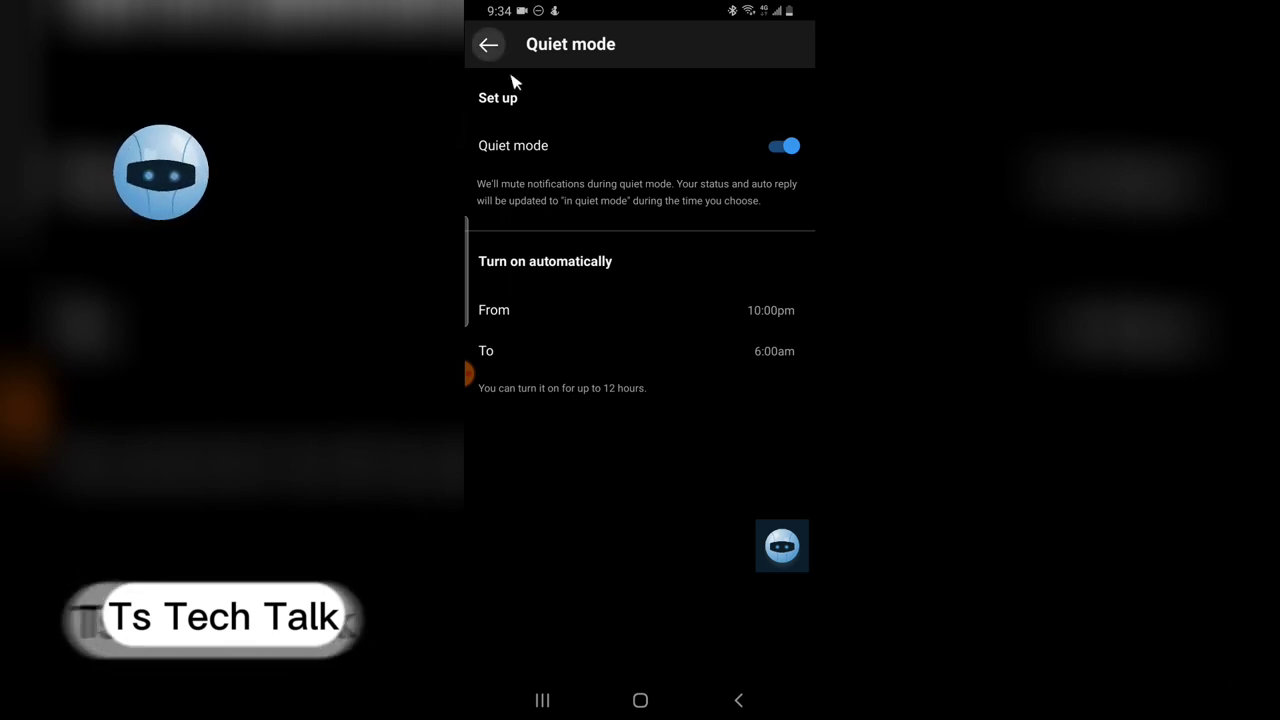
Back out of Quiet mode and Notifications to the Settings and privacy list
left_click(490, 44)
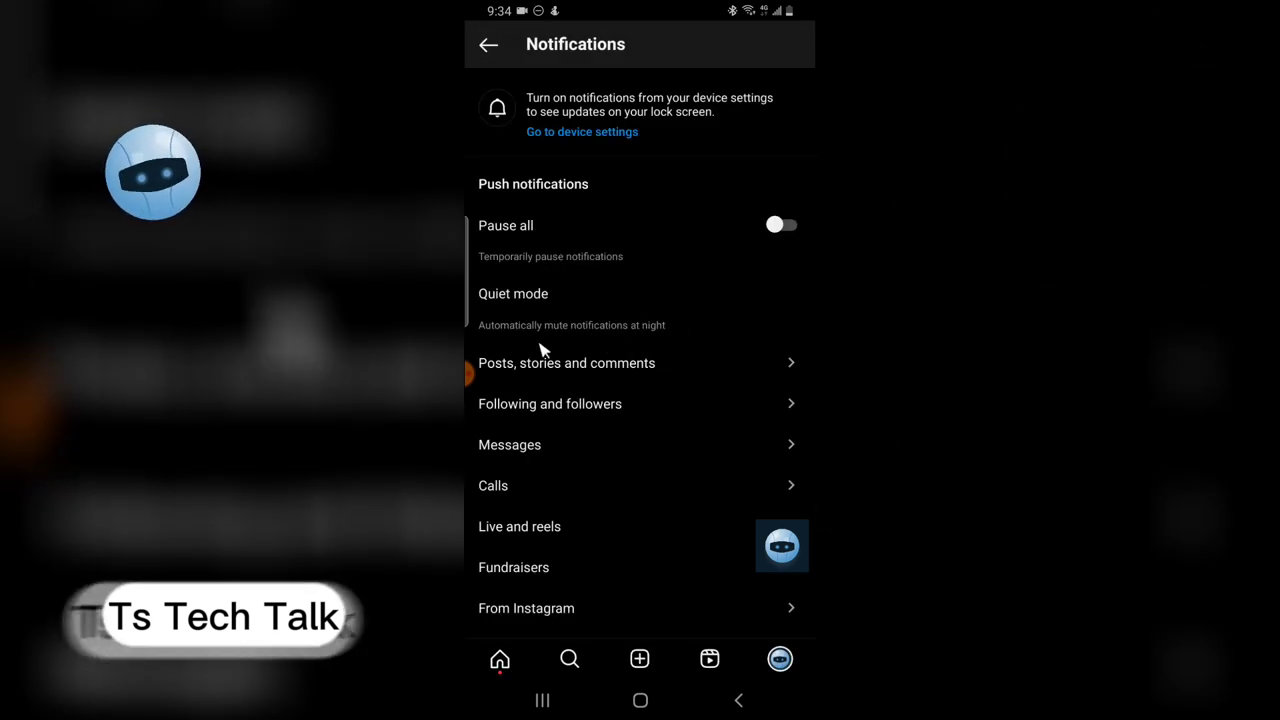
mouse_move(648, 356)
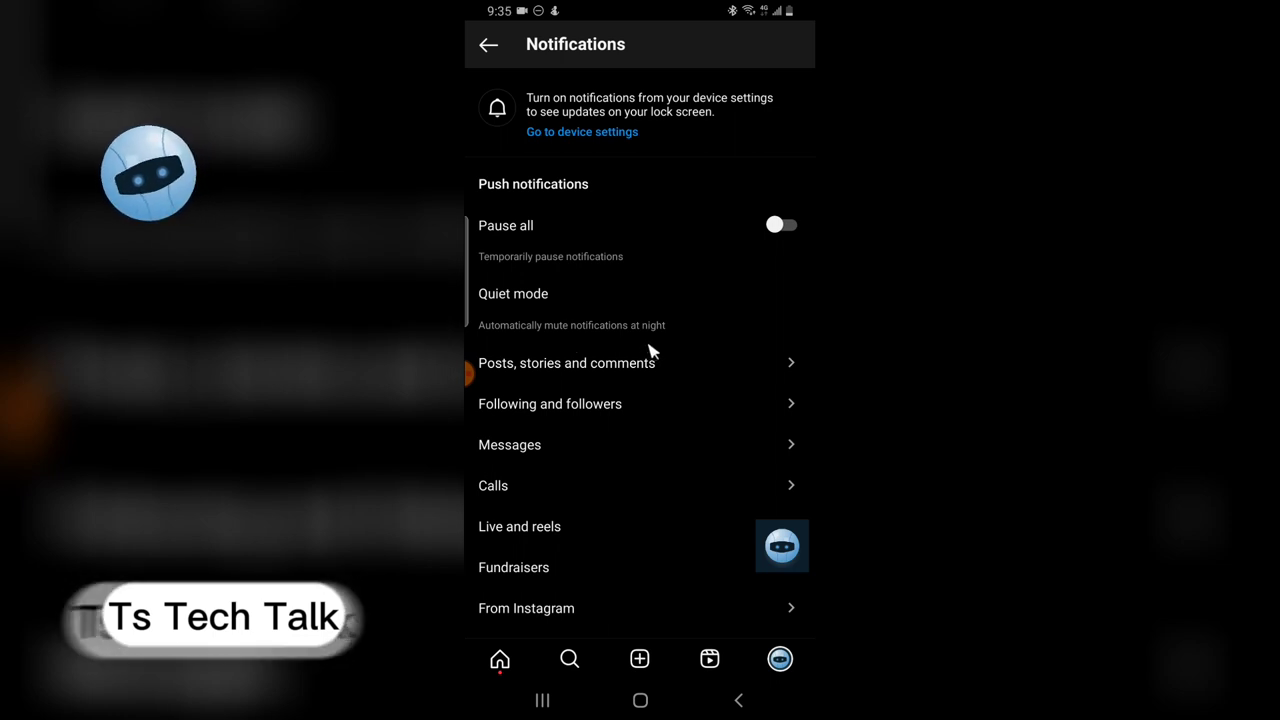
mouse_move(660, 346)
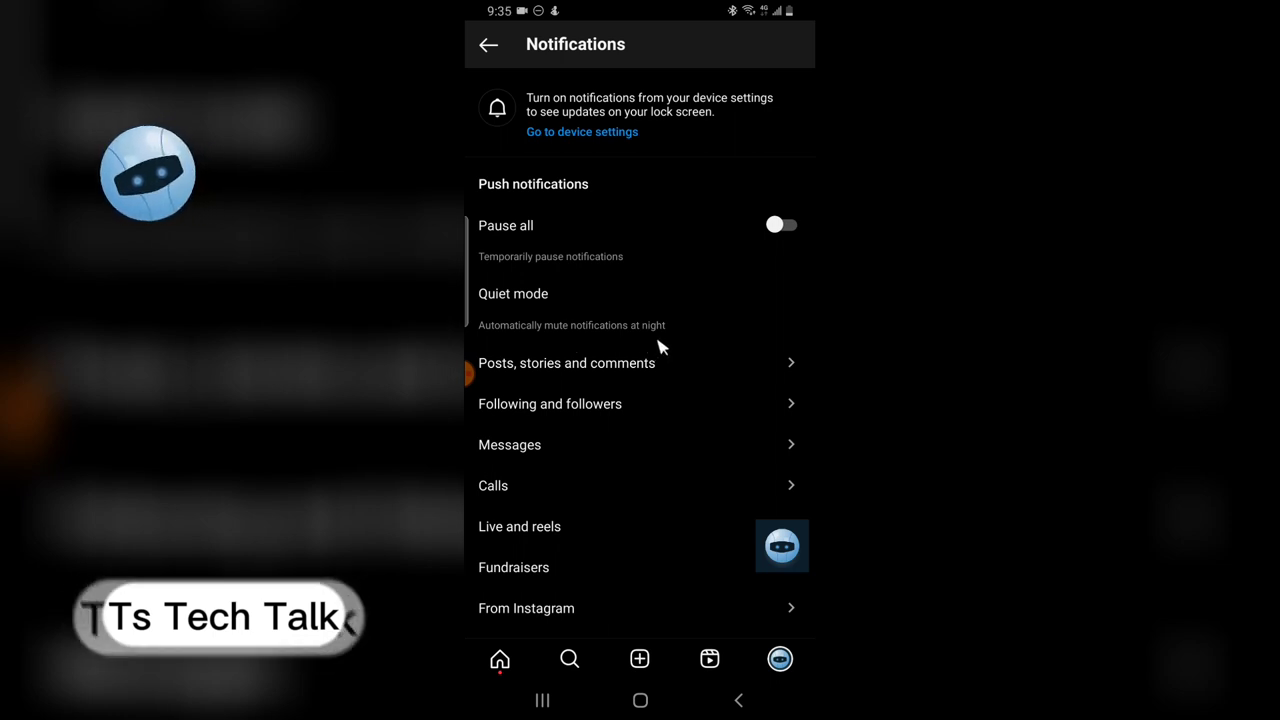
mouse_move(596, 430)
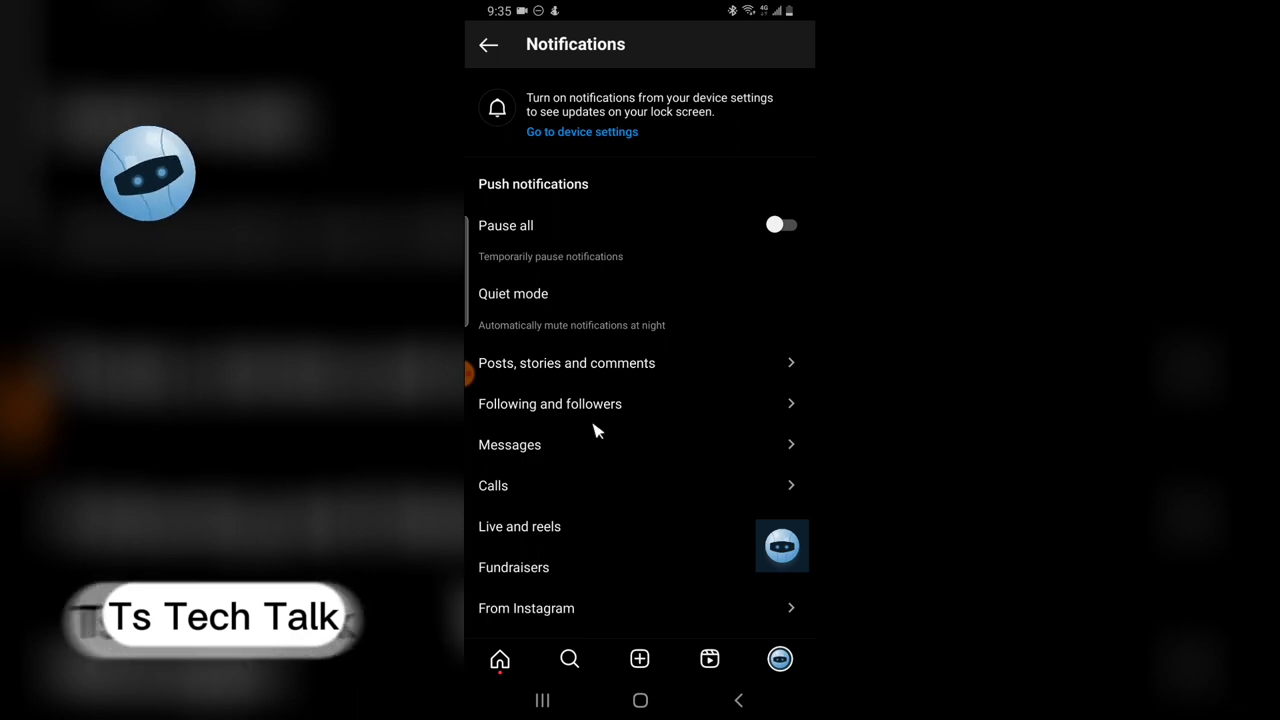
left_click(488, 44)
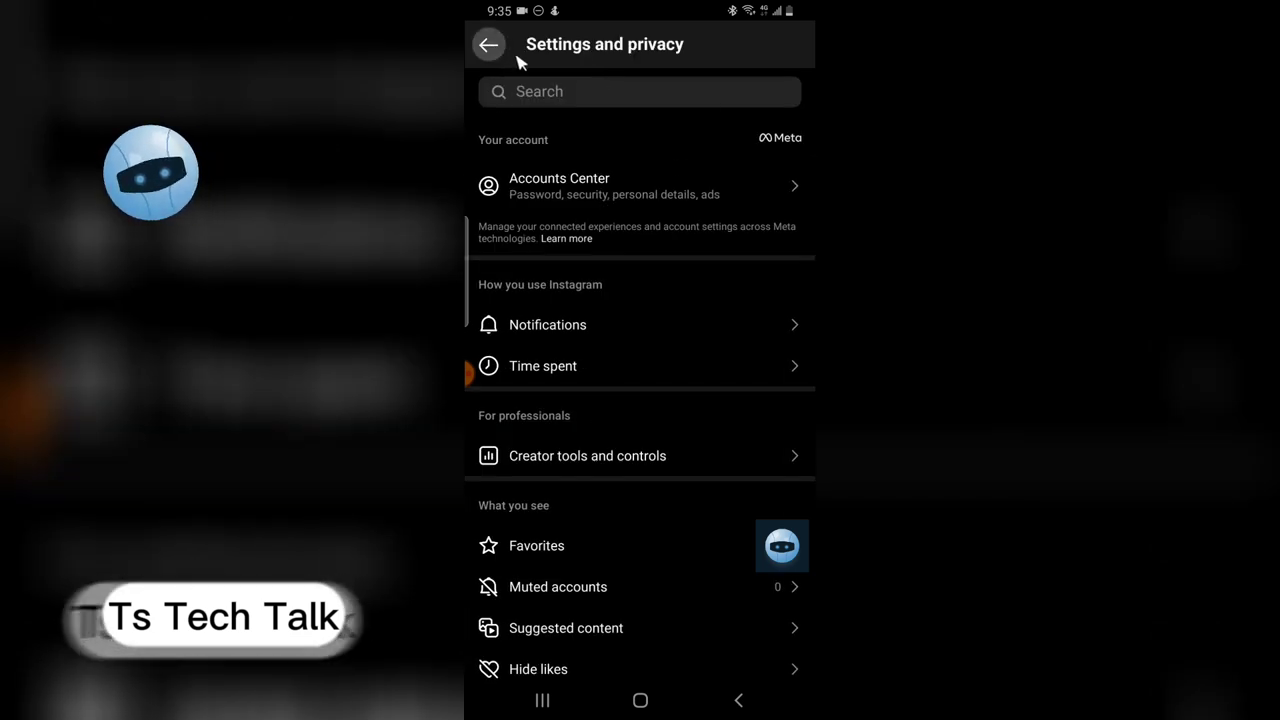
Leave settings and return to the profile page with the schedule saved
left_click(488, 44)
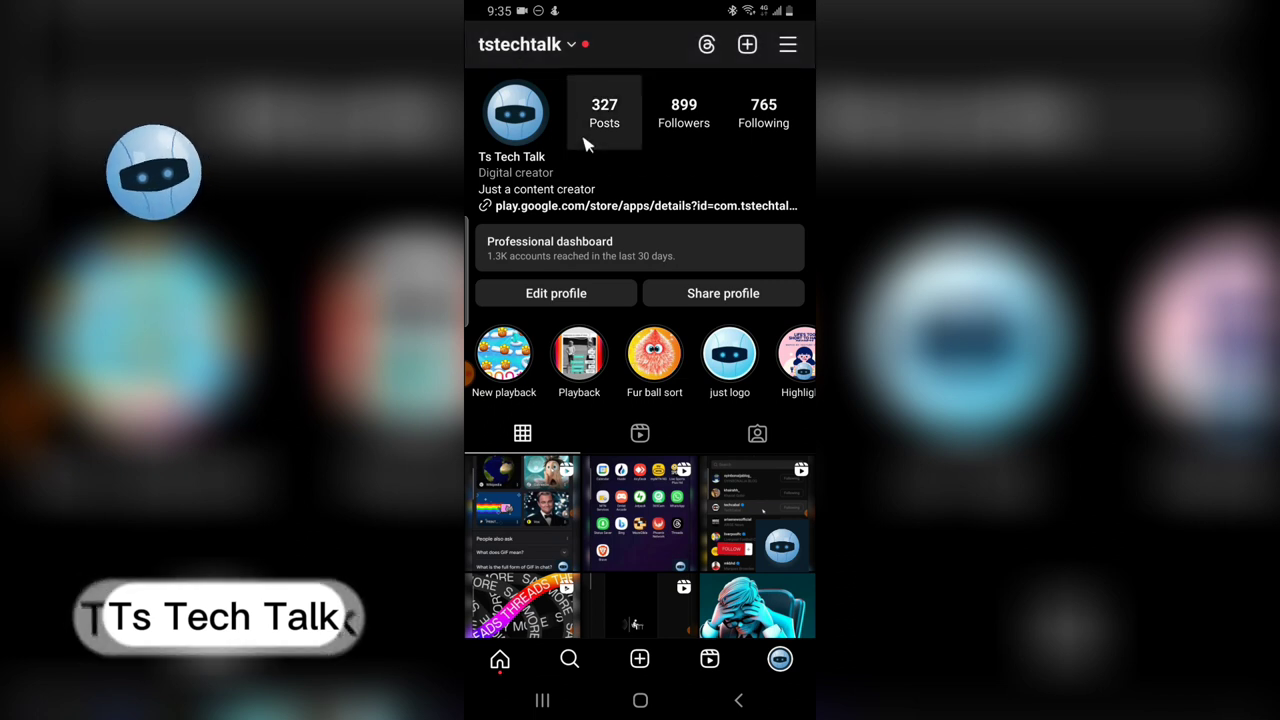
mouse_move(790, 210)
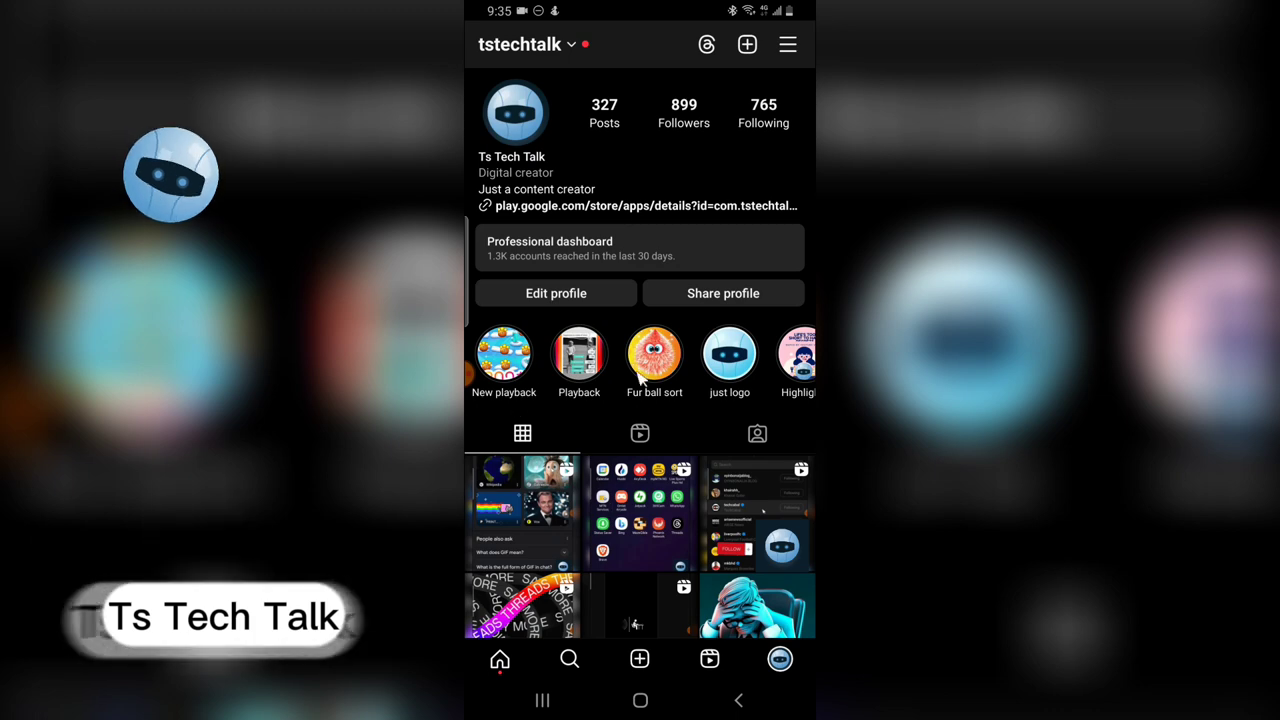
mouse_move(480, 408)
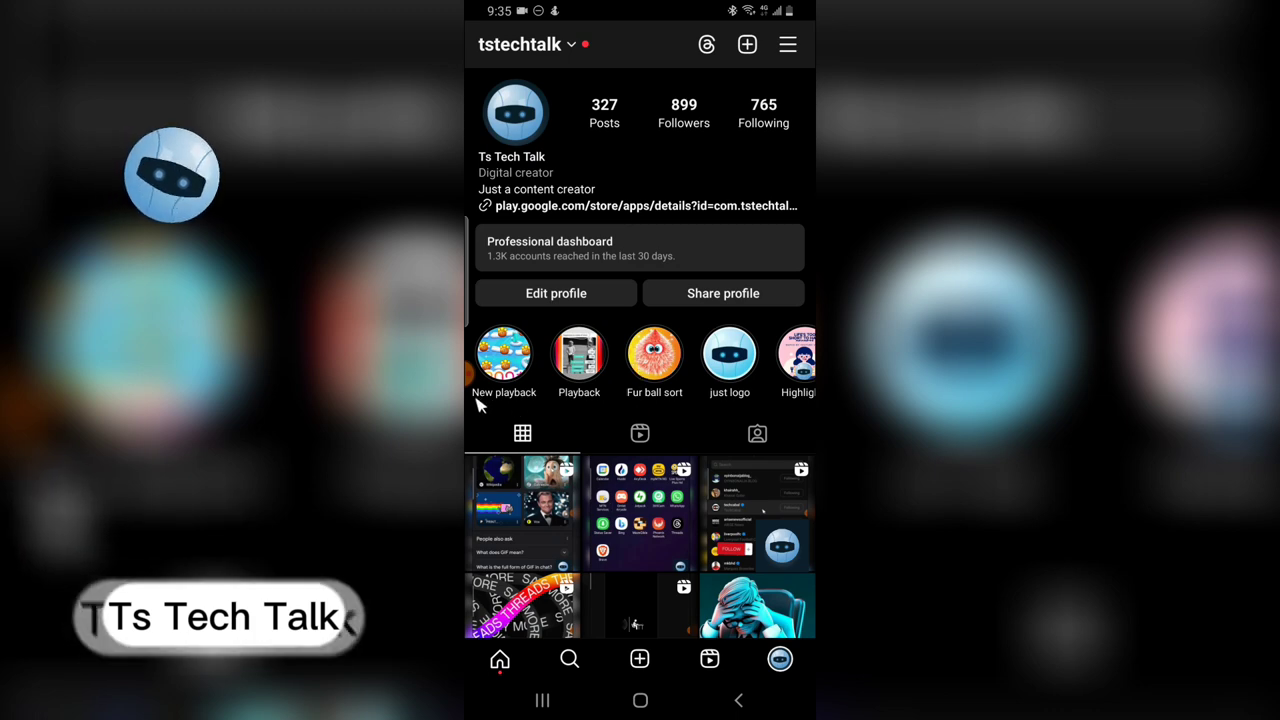